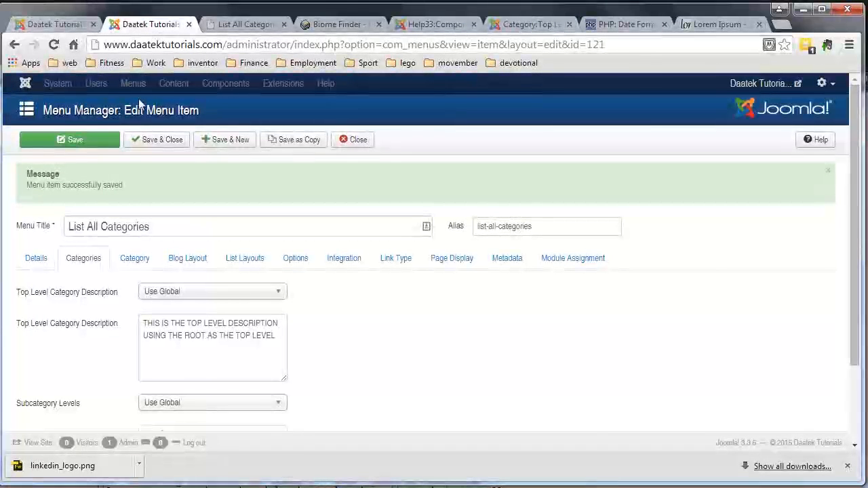
pyautogui.moveTo(109, 207)
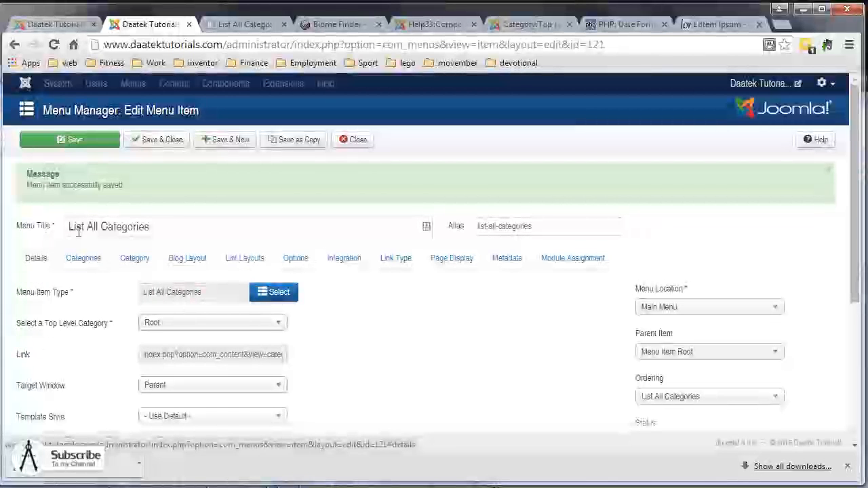
# Review the front-end List All Categories page, which lists only Joomla Tutorials
pyautogui.click(244, 24)
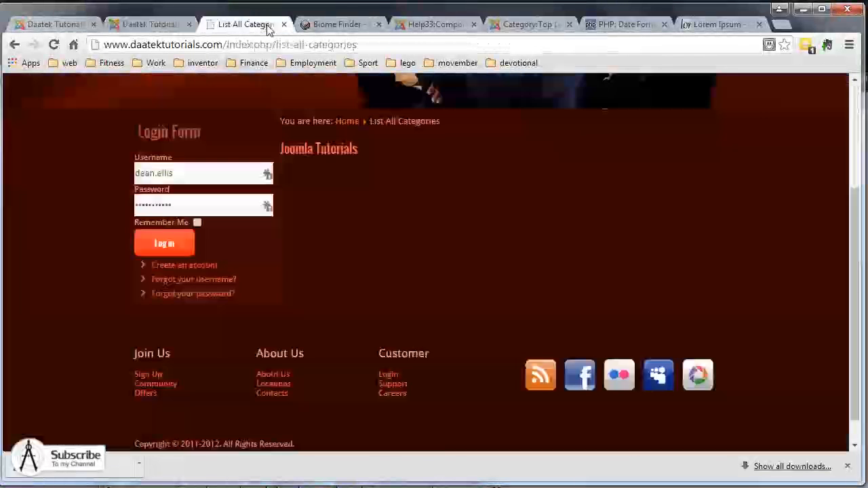
pyautogui.scroll(3)
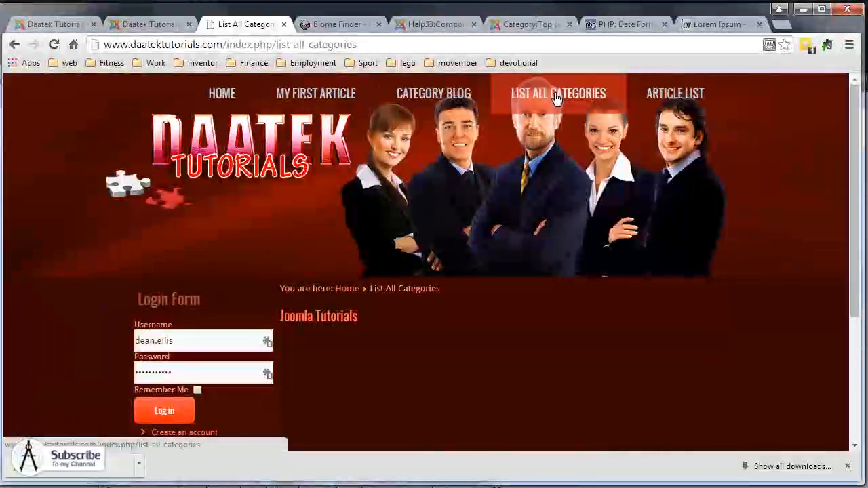
pyautogui.scroll(-3)
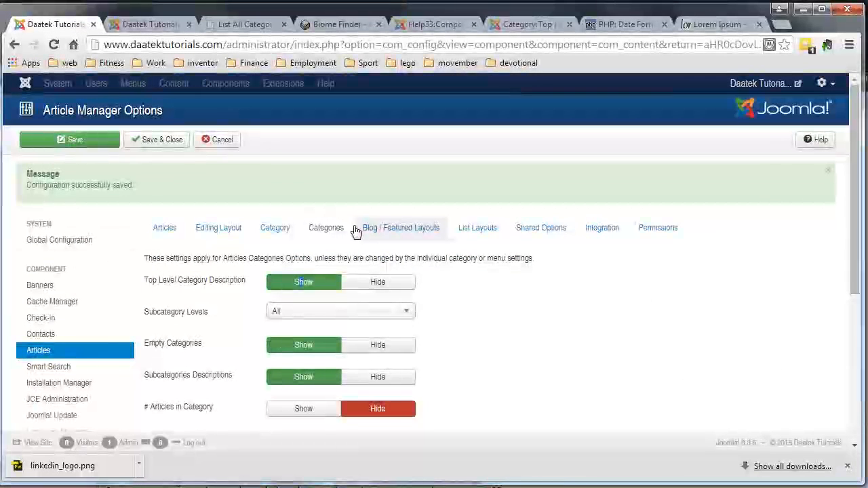
# Review the Article Manager Categories options and return to the Edit Menu Item screen
pyautogui.scroll(-3)
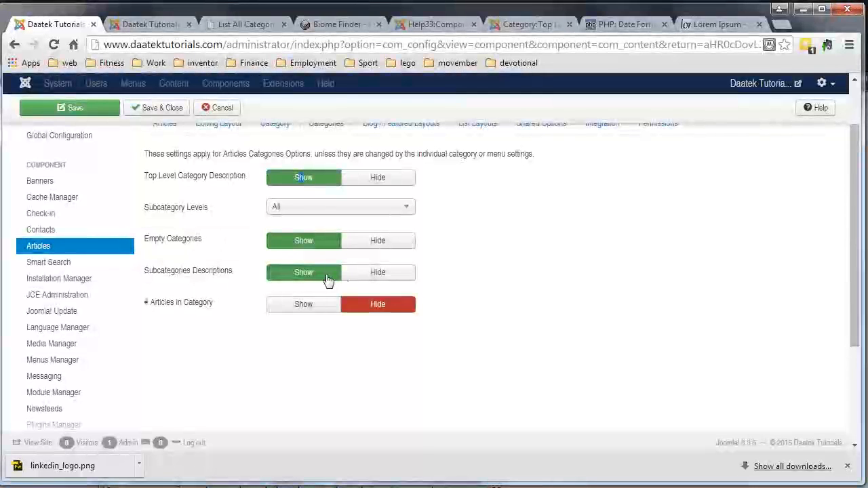
pyautogui.click(70, 107)
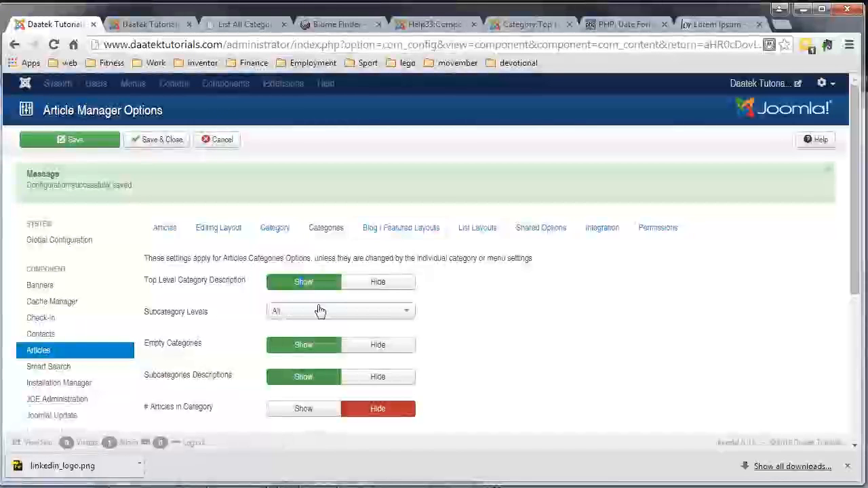
pyautogui.moveTo(227, 285)
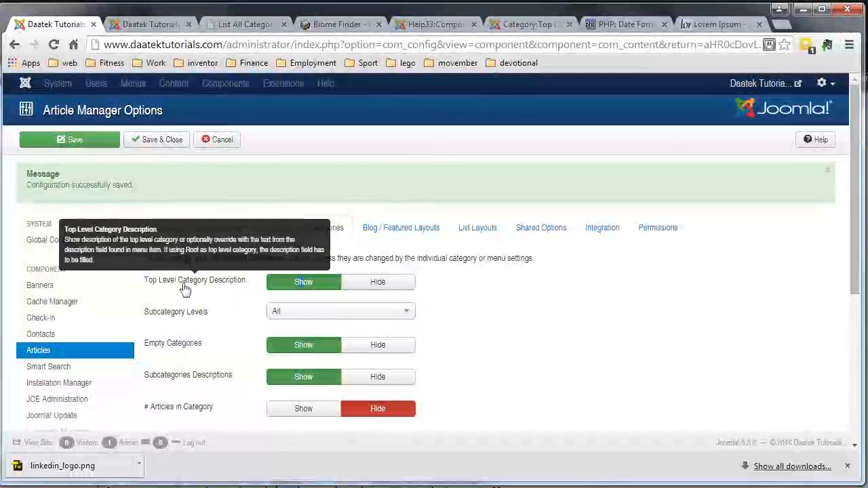
pyautogui.moveTo(144, 286)
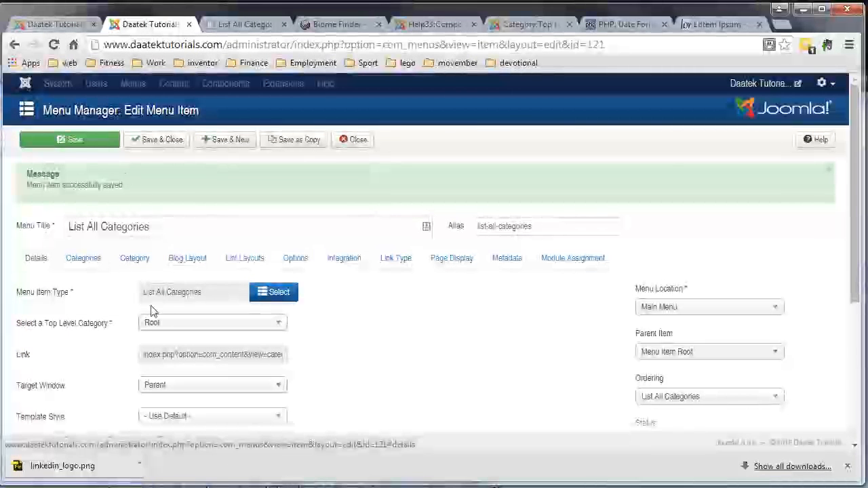
pyautogui.moveTo(100, 333)
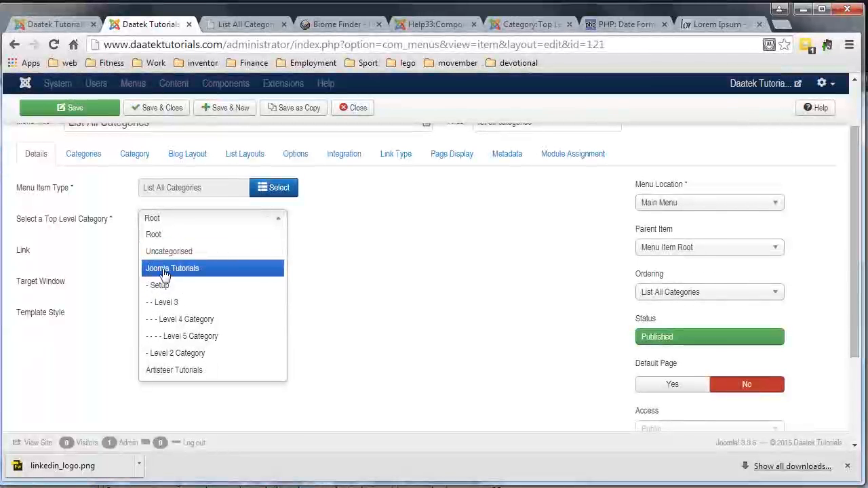
pyautogui.click(172, 269)
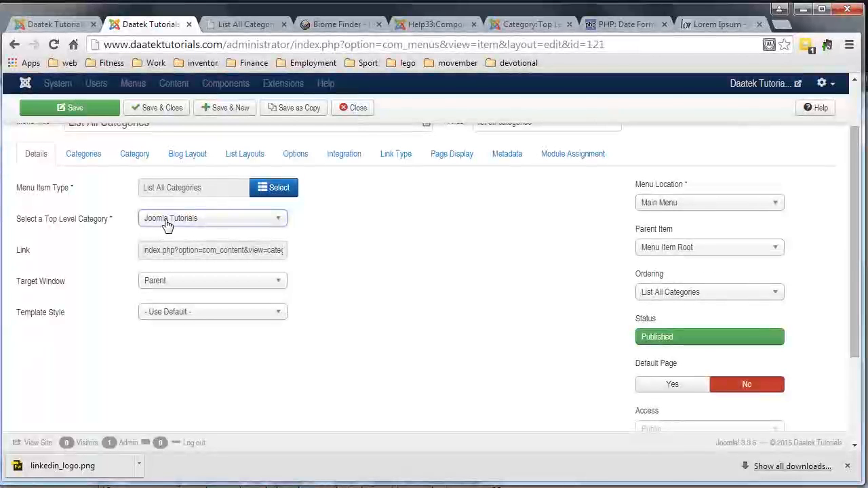
pyautogui.click(212, 217)
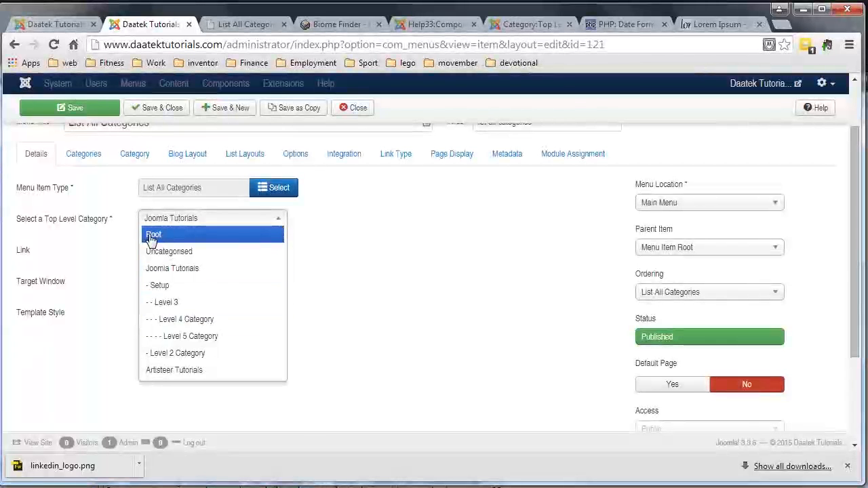
pyautogui.click(155, 234)
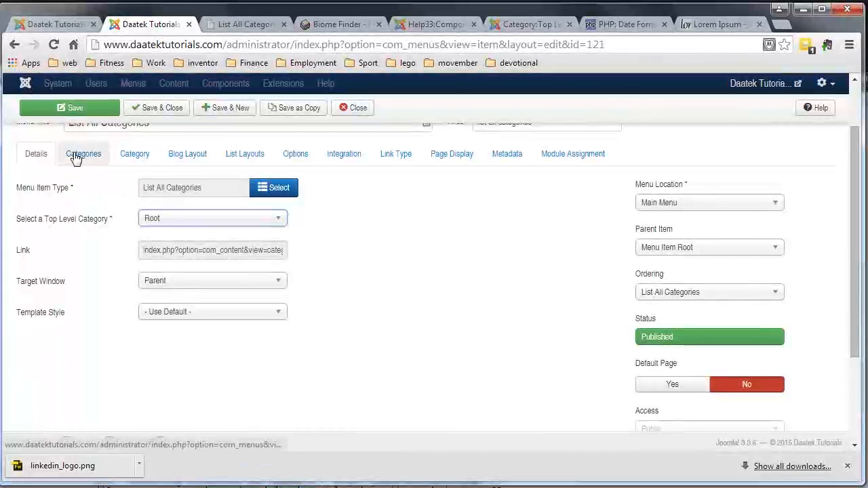
# Review the menu item's category display settings and its Root top-level description
pyautogui.click(84, 153)
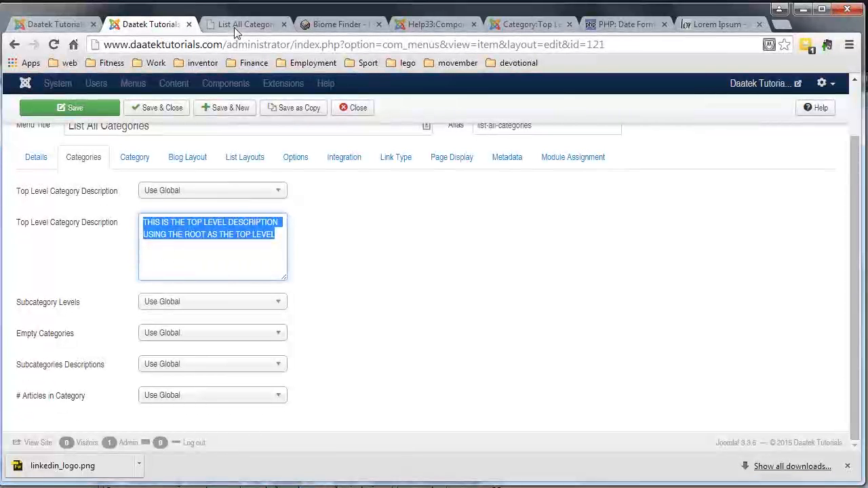
pyautogui.moveTo(245, 25)
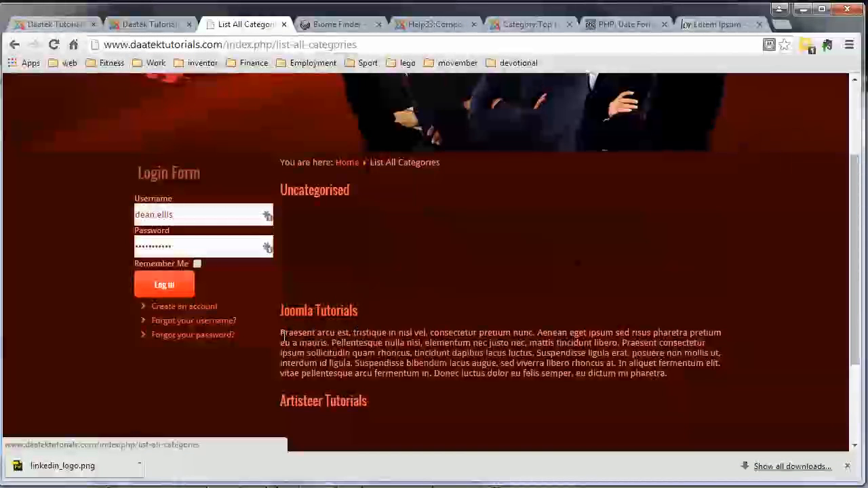
pyautogui.moveTo(281, 332); pyautogui.dragTo(668, 373)
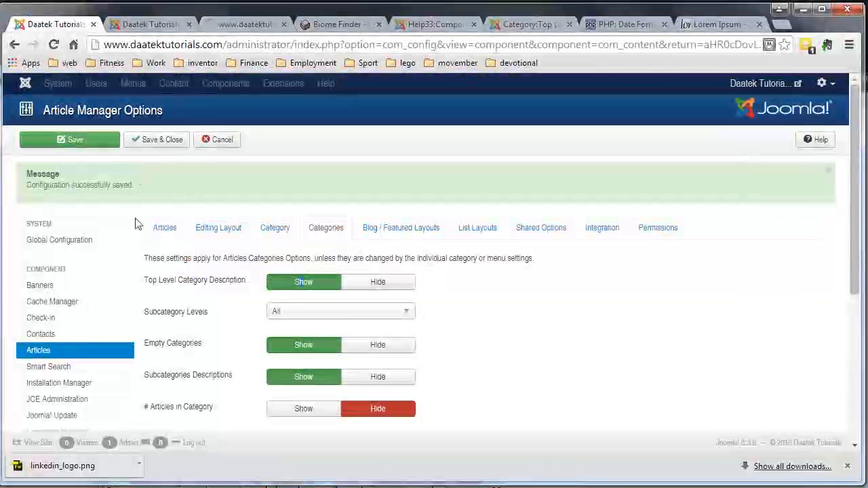
pyautogui.click(149, 24)
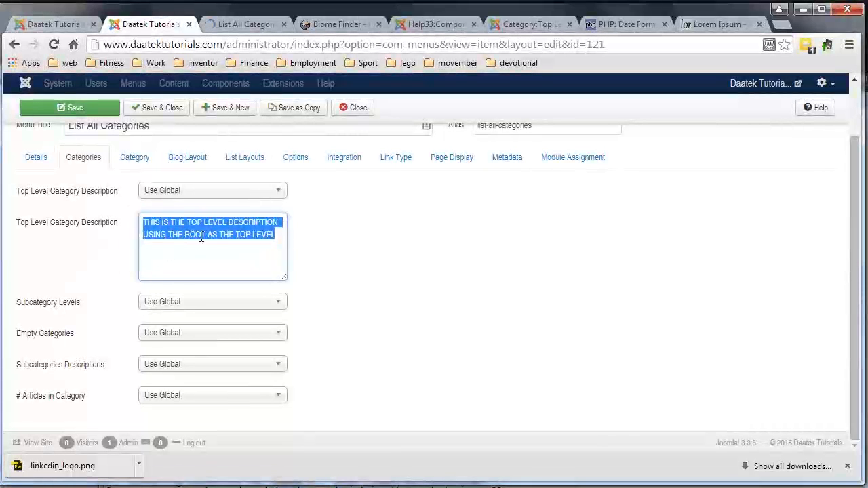
pyautogui.click(70, 107)
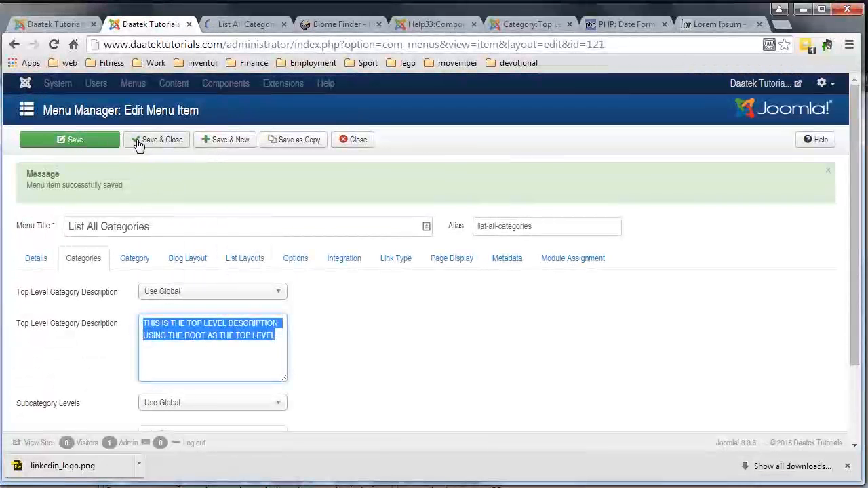
# Save the menu item and check the top-level description on the front-end List All Categories page
pyautogui.click(162, 139)
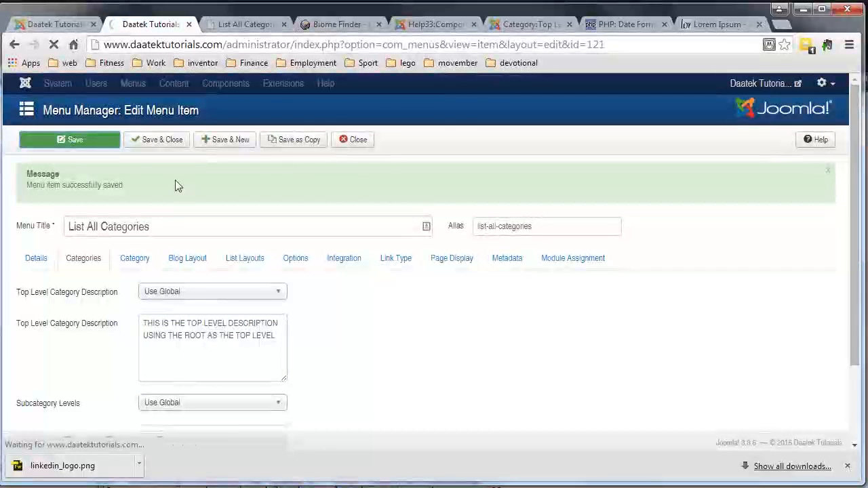
pyautogui.click(245, 24)
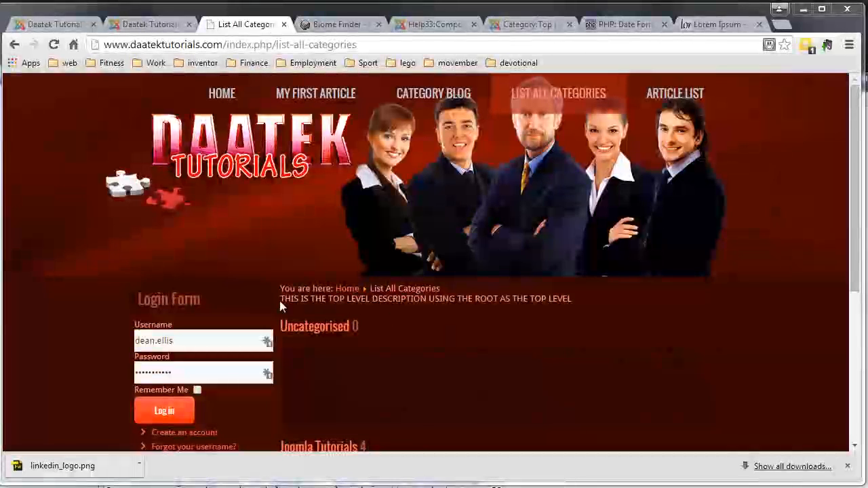
pyautogui.moveTo(280, 299); pyautogui.dragTo(393, 298)
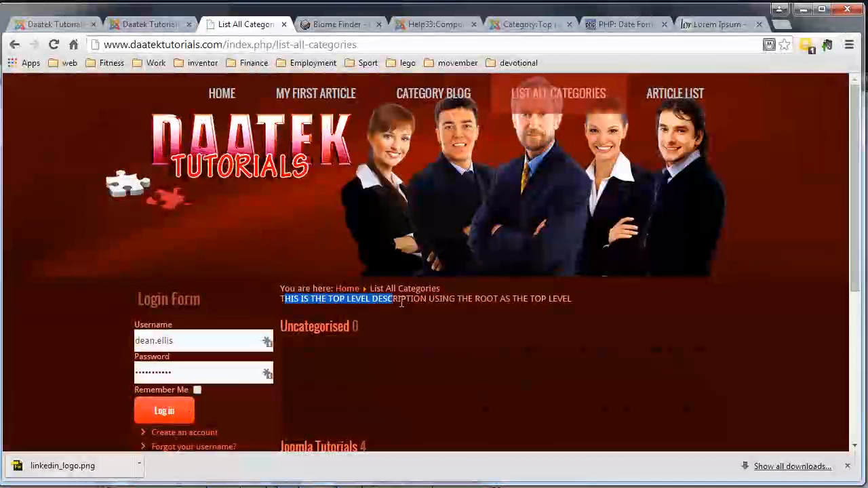
pyautogui.moveTo(388, 298); pyautogui.dragTo(573, 299)
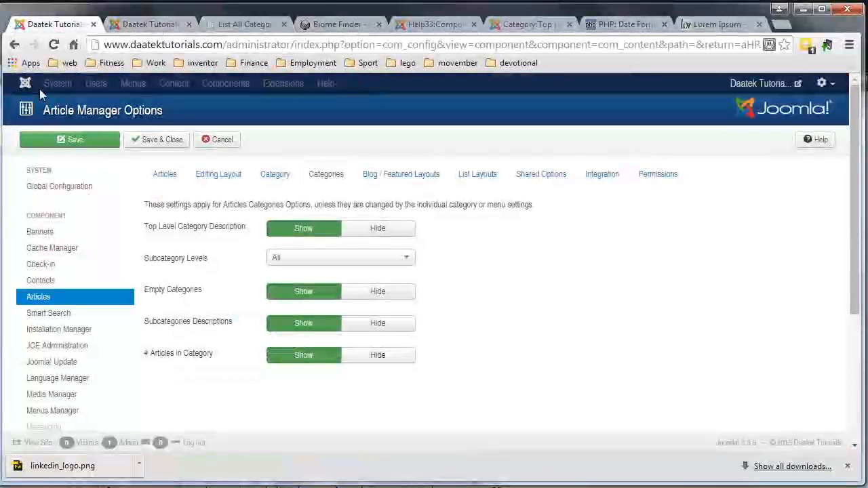
# Set Top Level Category Description to Hide and look at the Subcategory Levels choices
pyautogui.click(377, 228)
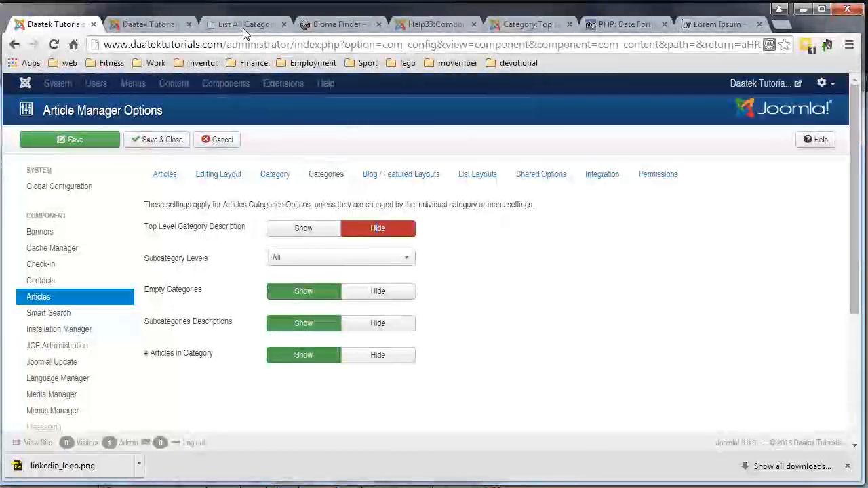
pyautogui.click(244, 24)
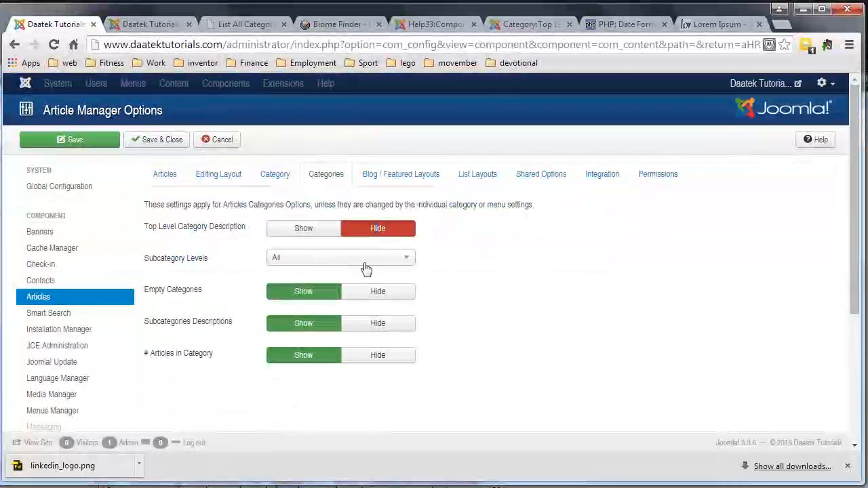
pyautogui.click(340, 258)
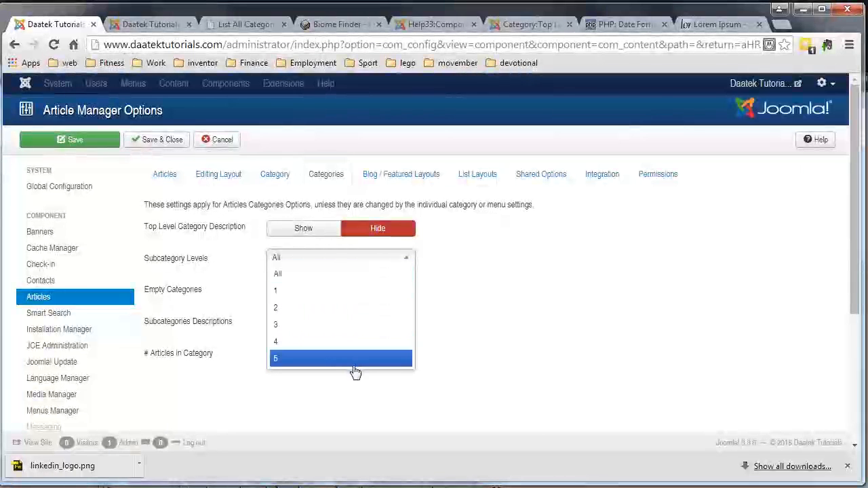
# Reload List All Categories and scroll through Uncategorised, Joomla Tutorials subcategories and Artisteer Tutorials
pyautogui.click(244, 24)
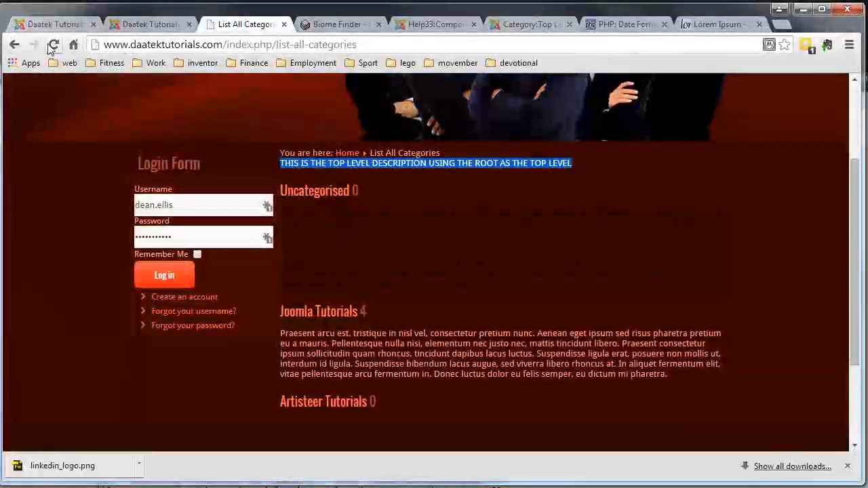
pyautogui.scroll(-3)
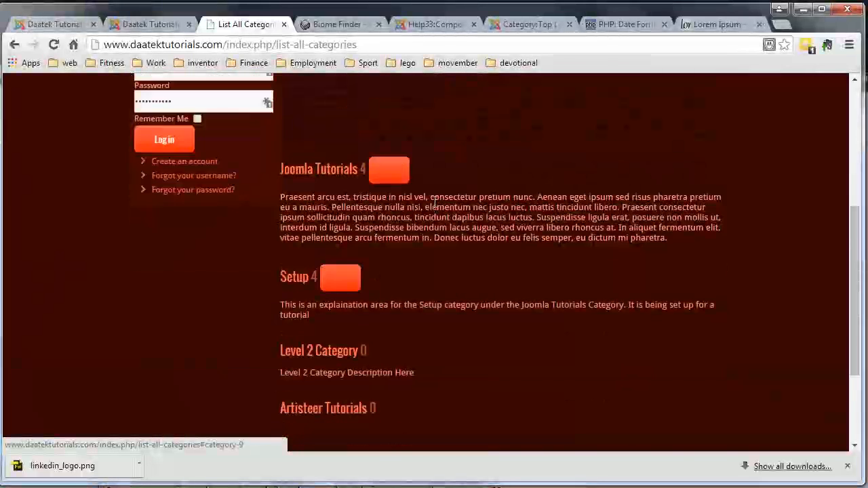
pyautogui.scroll(-3)
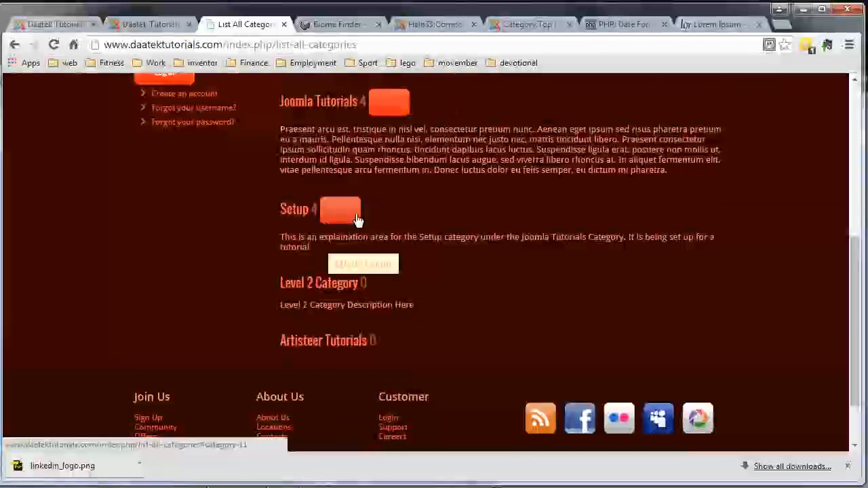
pyautogui.scroll(-3)
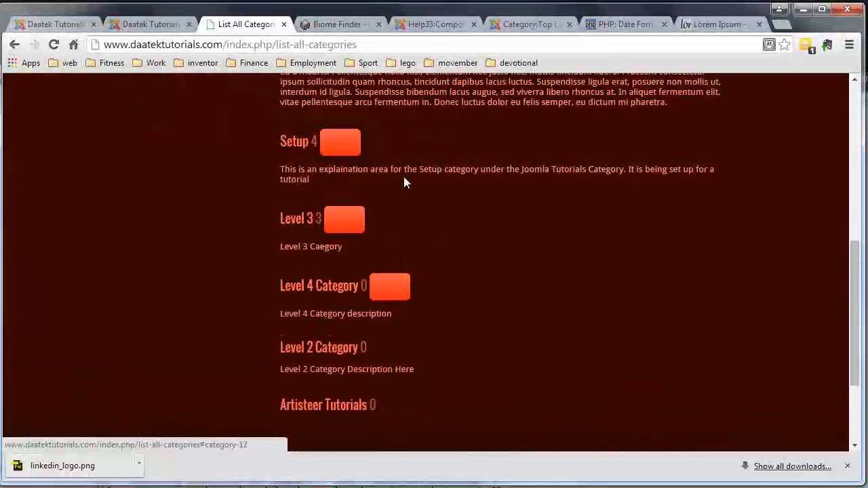
pyautogui.scroll(-3)
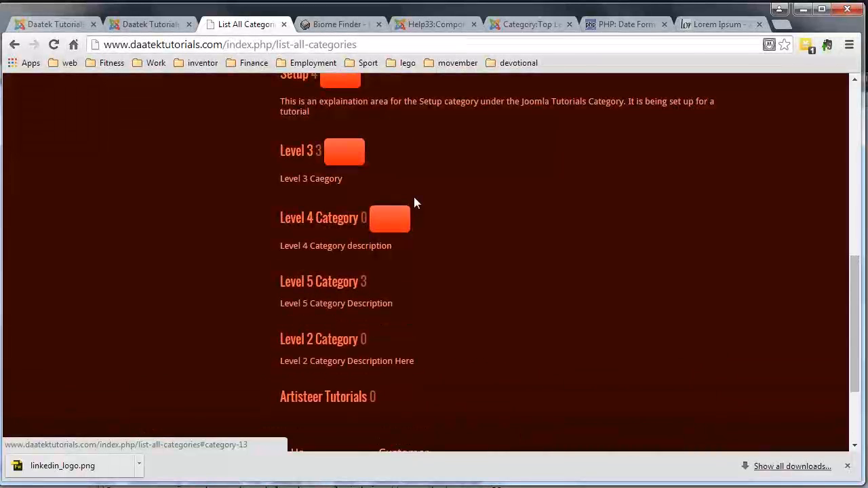
pyautogui.scroll(-3)
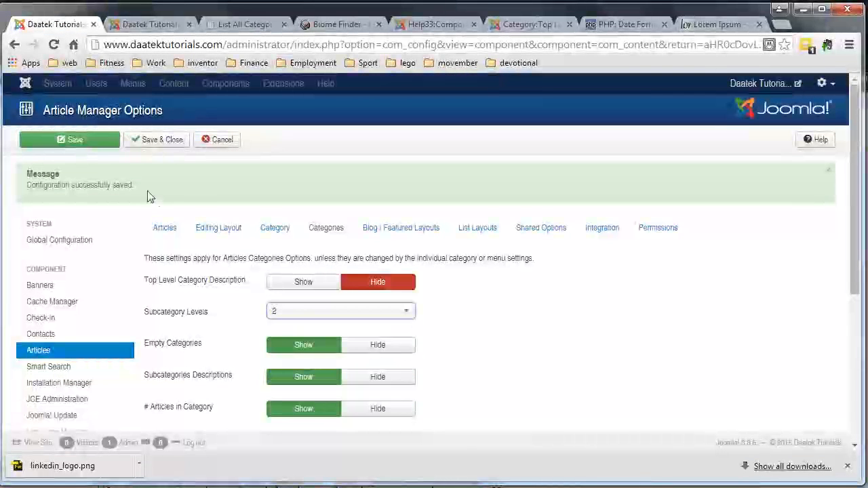
# Check the single-category options, then set Empty Categories to Hide in the Categories options
pyautogui.click(245, 24)
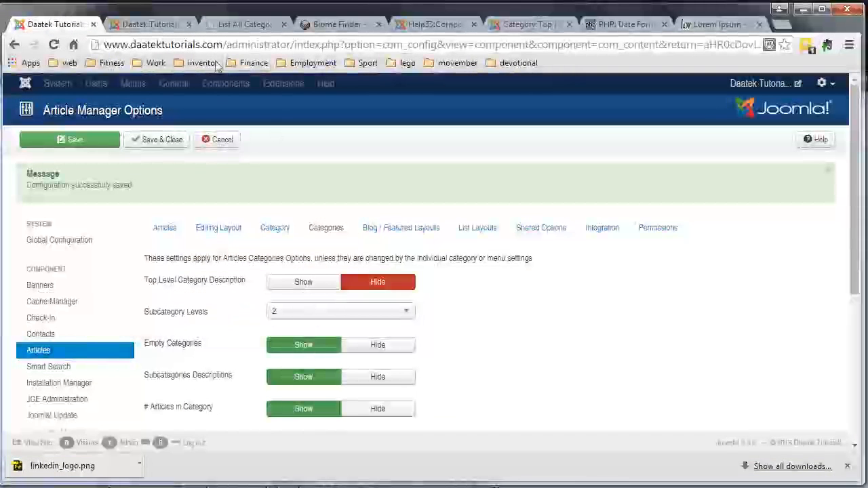
pyautogui.click(274, 228)
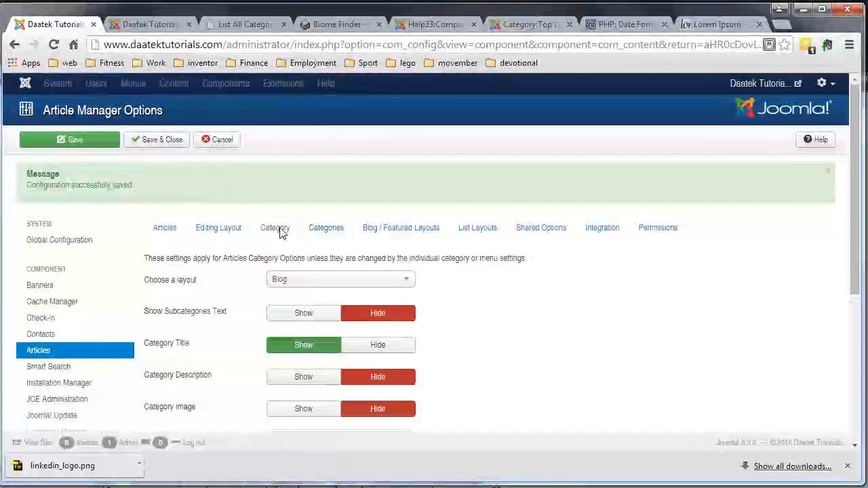
pyautogui.scroll(-3)
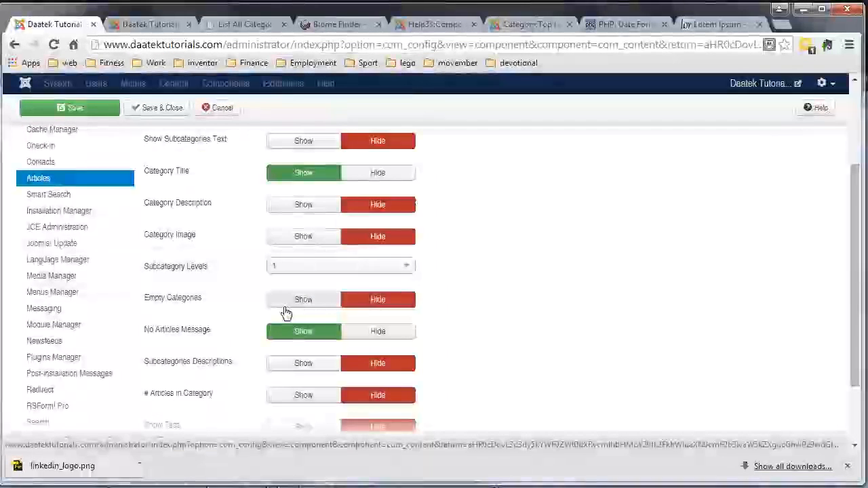
pyautogui.click(71, 109)
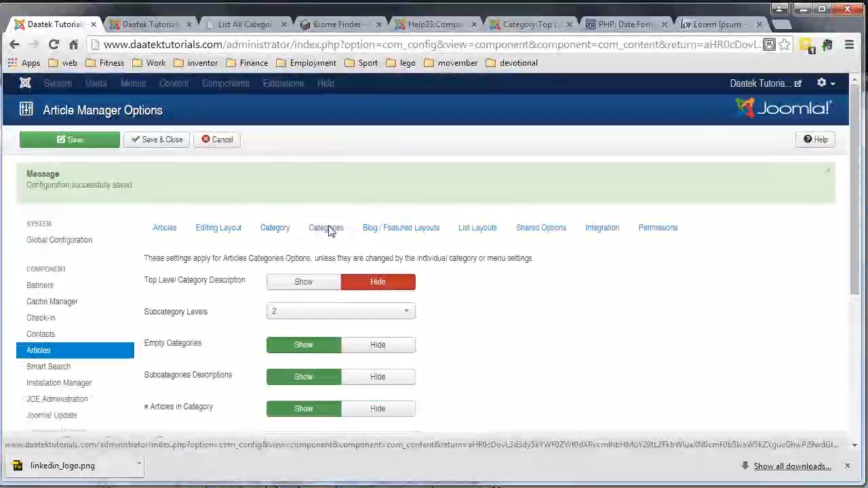
pyautogui.scroll(-3)
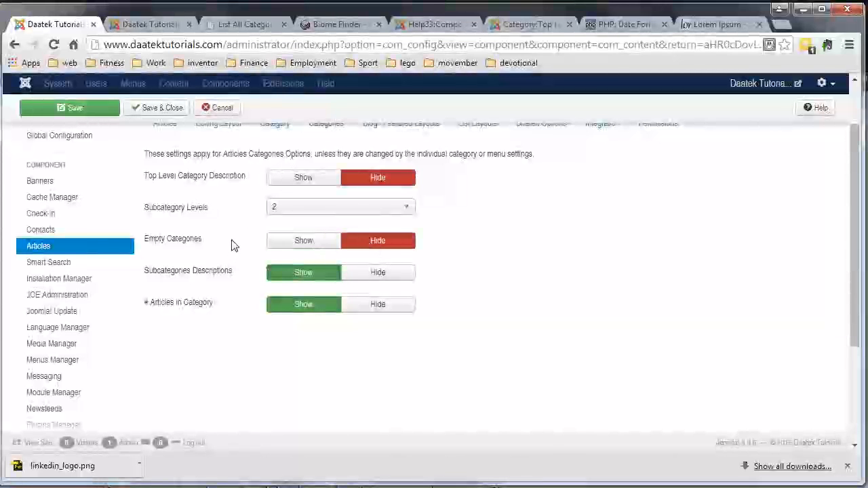
pyautogui.moveTo(179, 244)
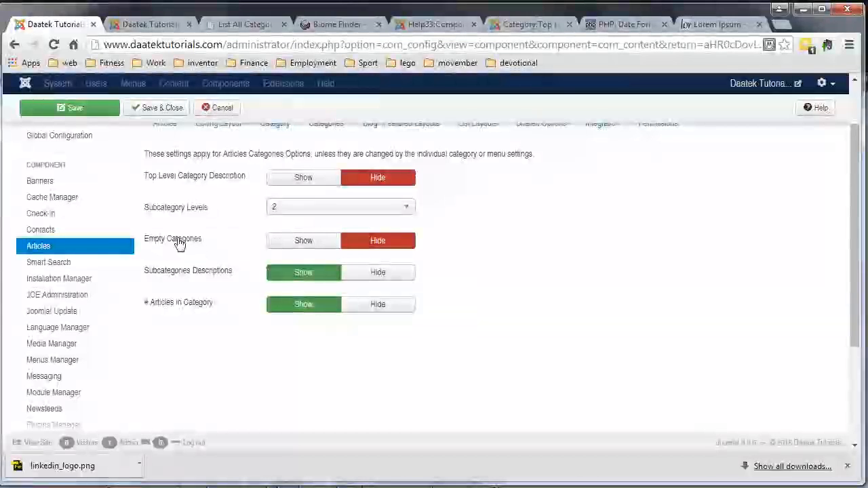
pyautogui.moveTo(220, 243)
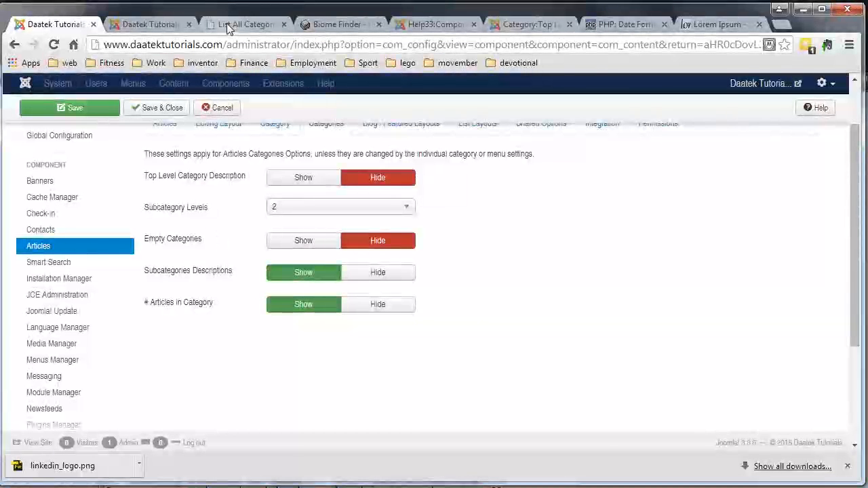
# Reload List All Categories, now showing only Joomla Tutorials with its count and description
pyautogui.click(244, 24)
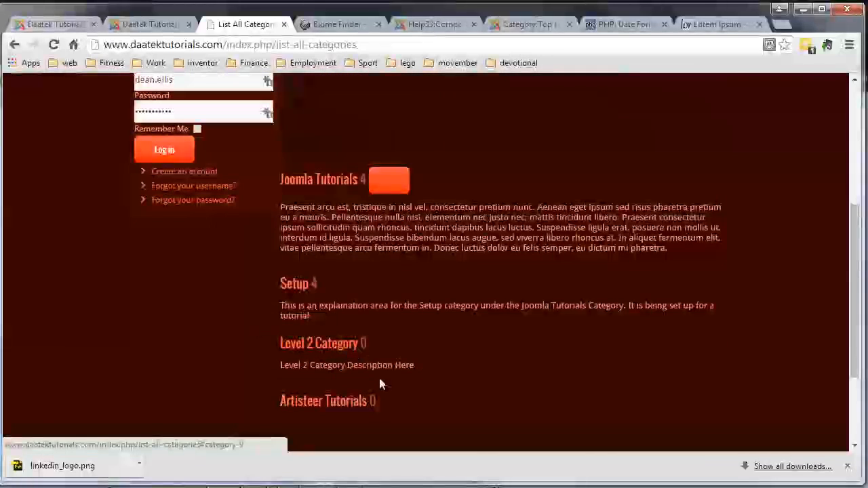
pyautogui.scroll(3)
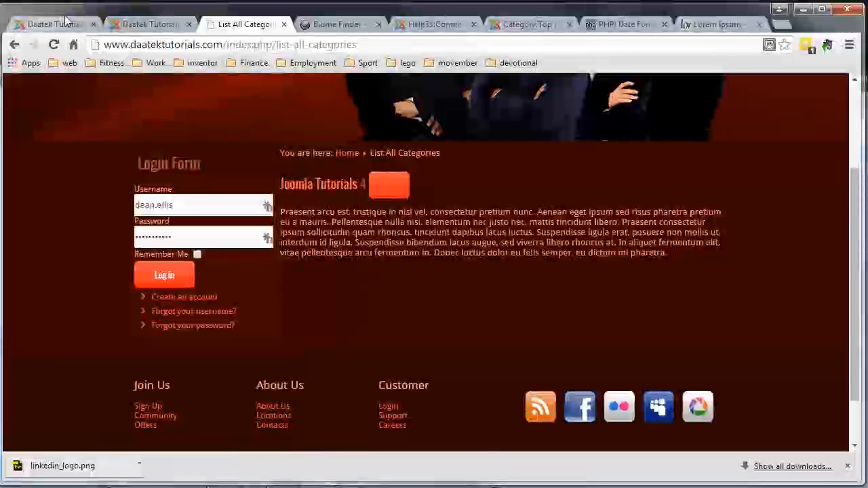
pyautogui.moveTo(55, 24)
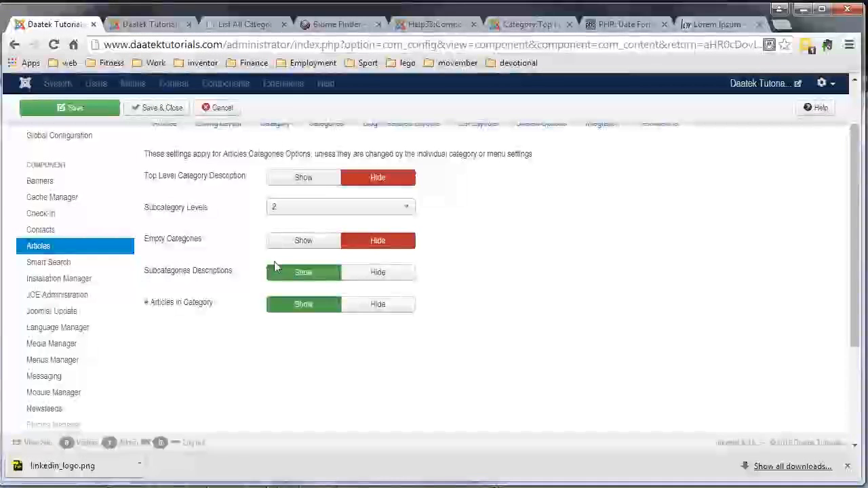
# Set Subcategories Descriptions and # Articles in Category to Hide and save the options
pyautogui.click(244, 25)
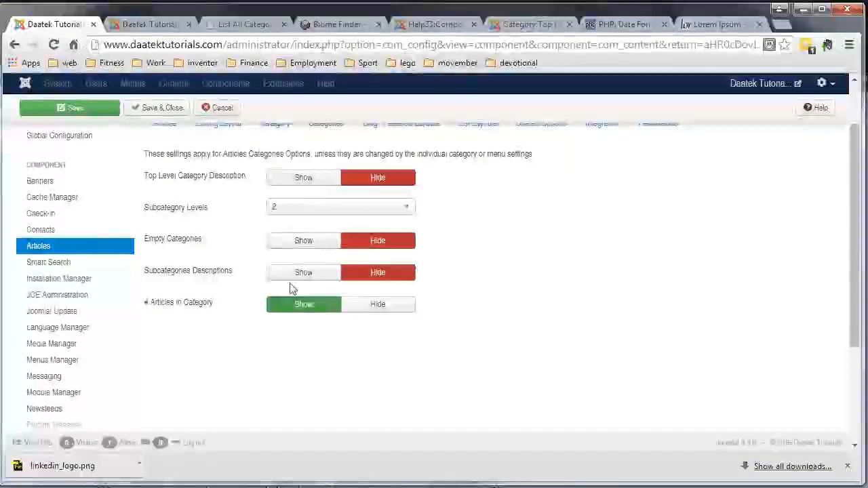
pyautogui.click(244, 24)
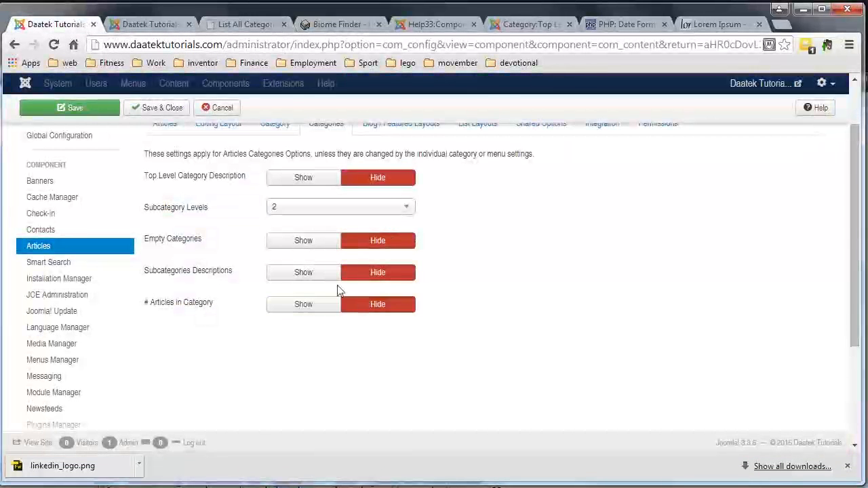
pyautogui.click(244, 24)
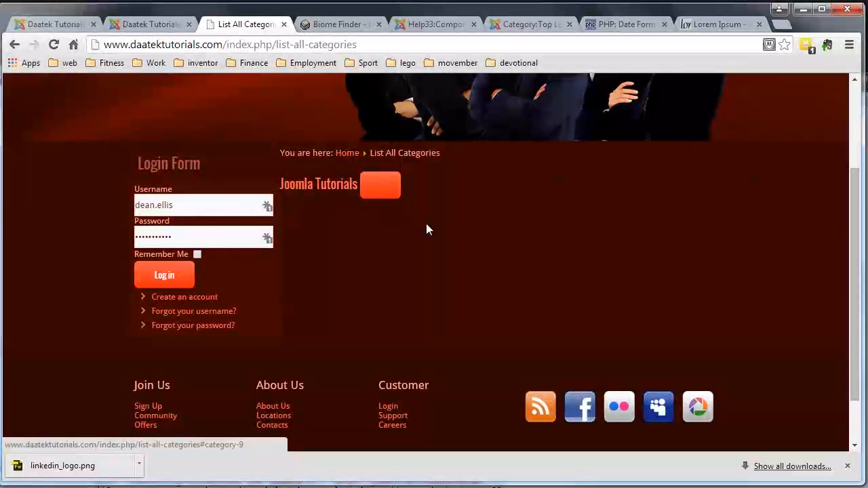
pyautogui.scroll(-3)
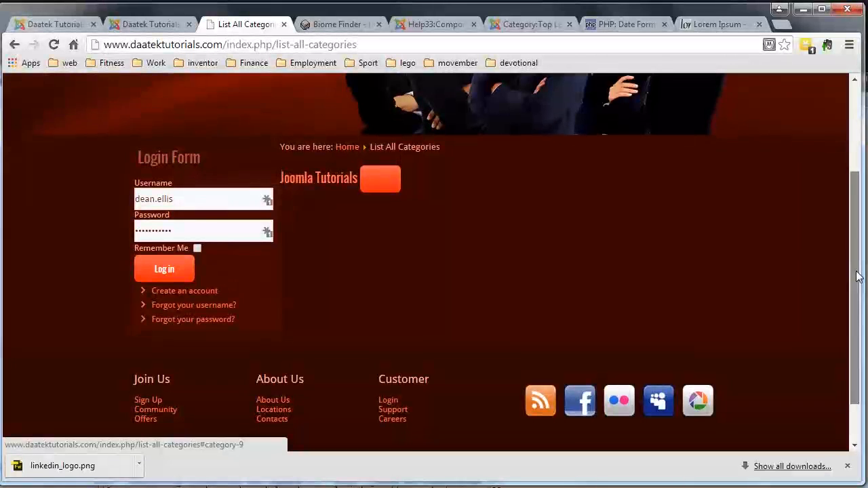
pyautogui.scroll(-3)
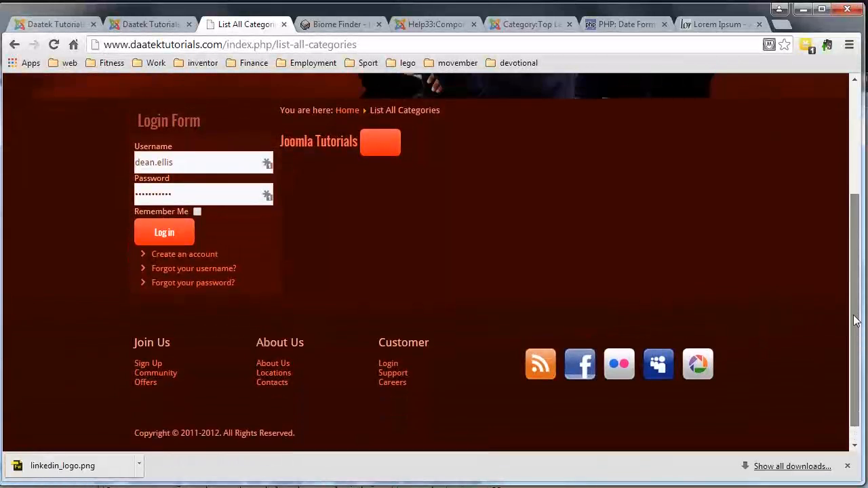
pyautogui.scroll(3)
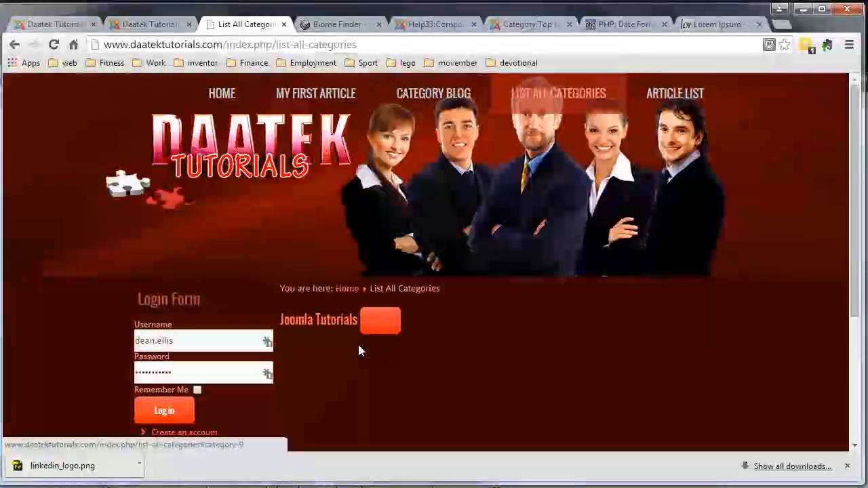
pyautogui.moveTo(344, 346)
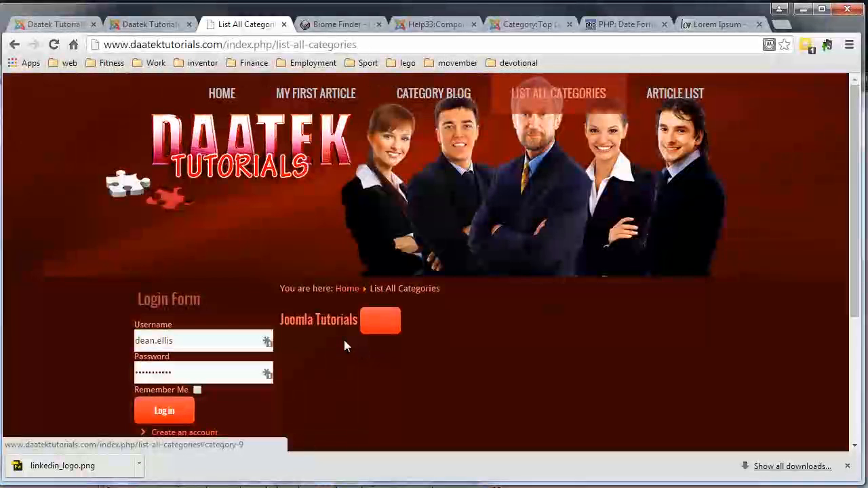
pyautogui.moveTo(345, 353)
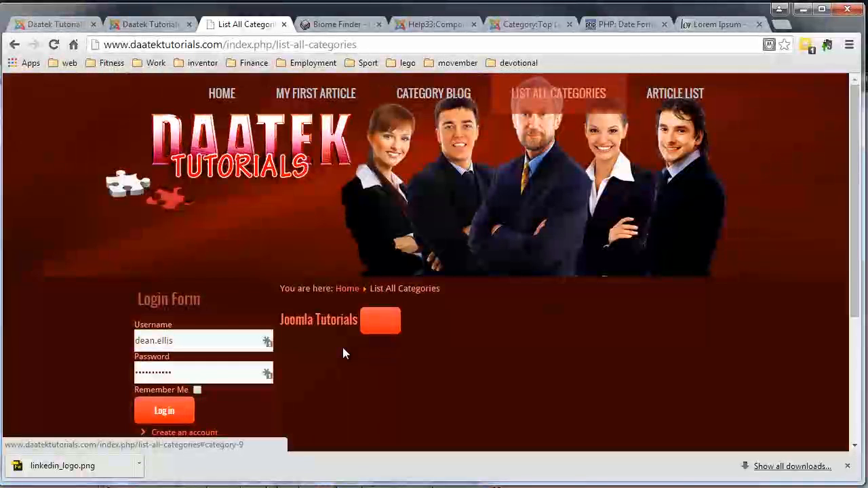